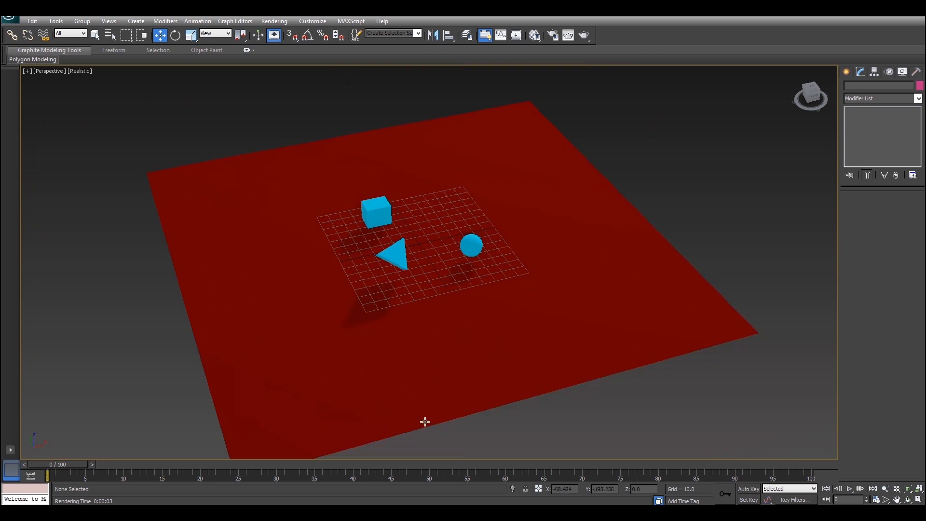
pyautogui.moveTo(433, 353)
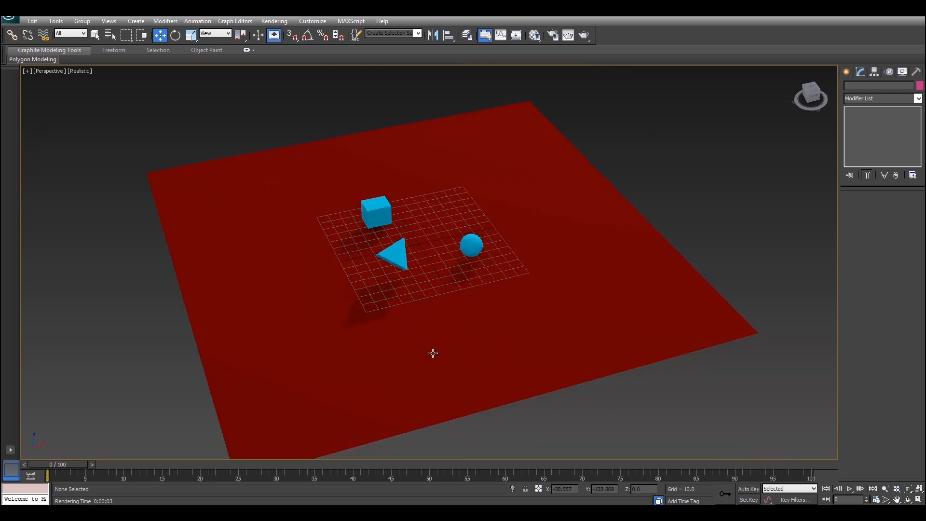
pyautogui.moveTo(518, 259)
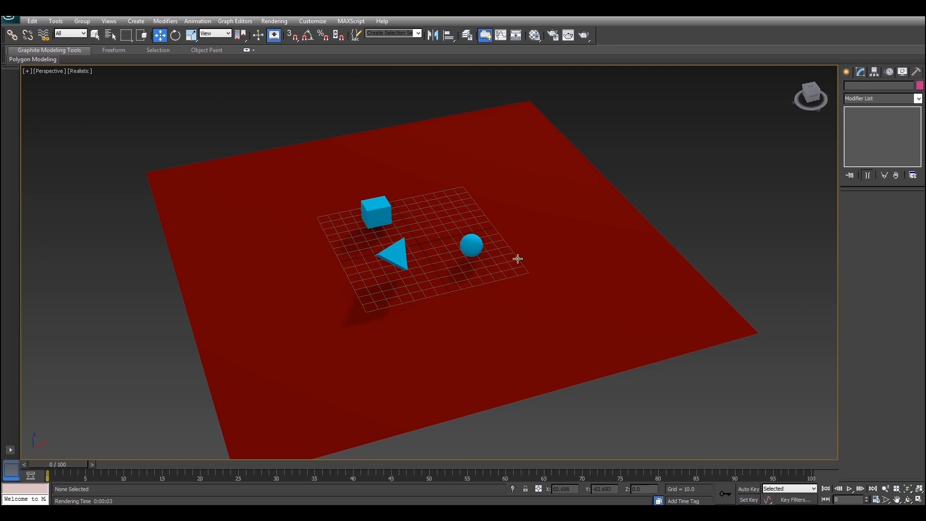
# - Open the Create tab of the Command Panel
pyautogui.click(897, 71)
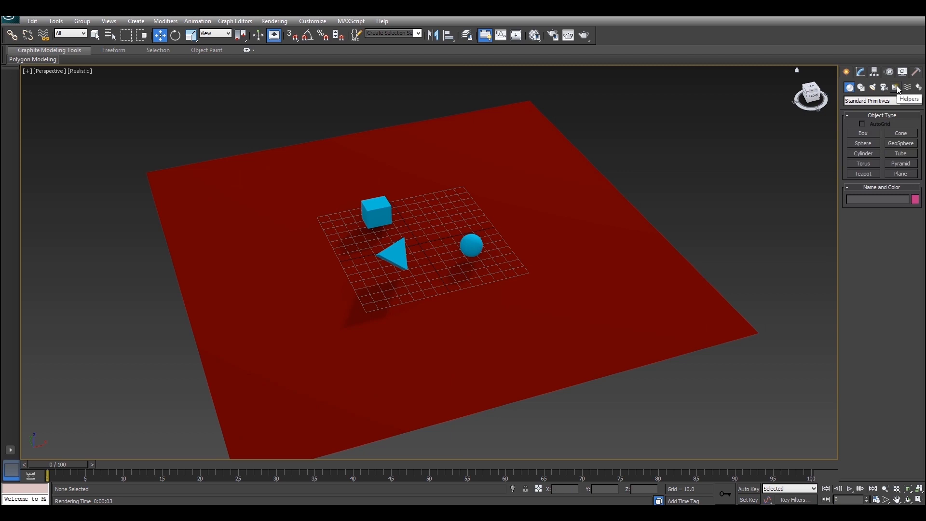
# - Create a flat BoxGizmo from the Atmospheric Apparatus helpers around the blue primitives
pyautogui.click(897, 87)
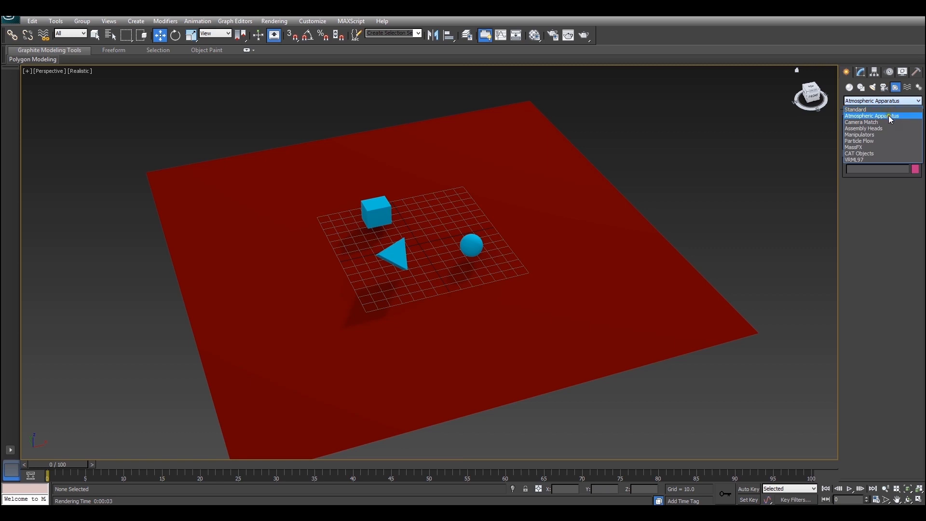
pyautogui.click(873, 116)
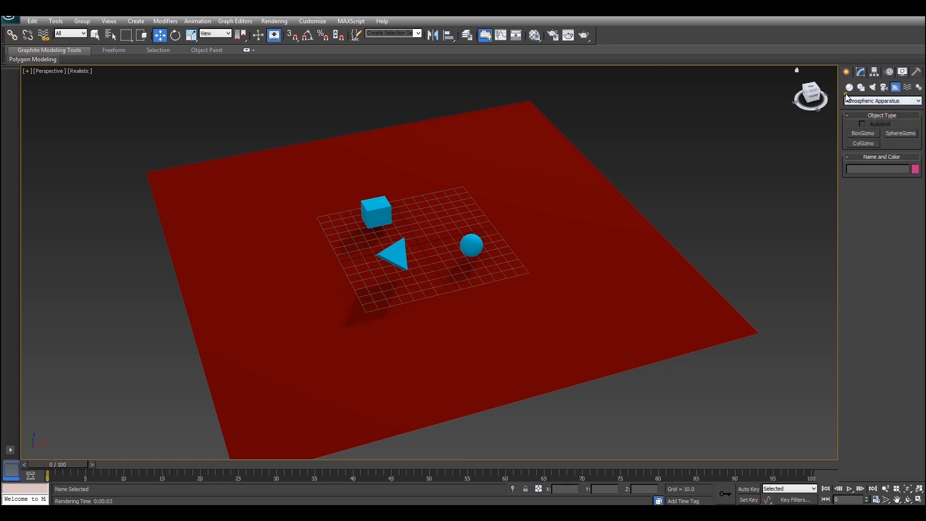
pyautogui.moveTo(898, 144)
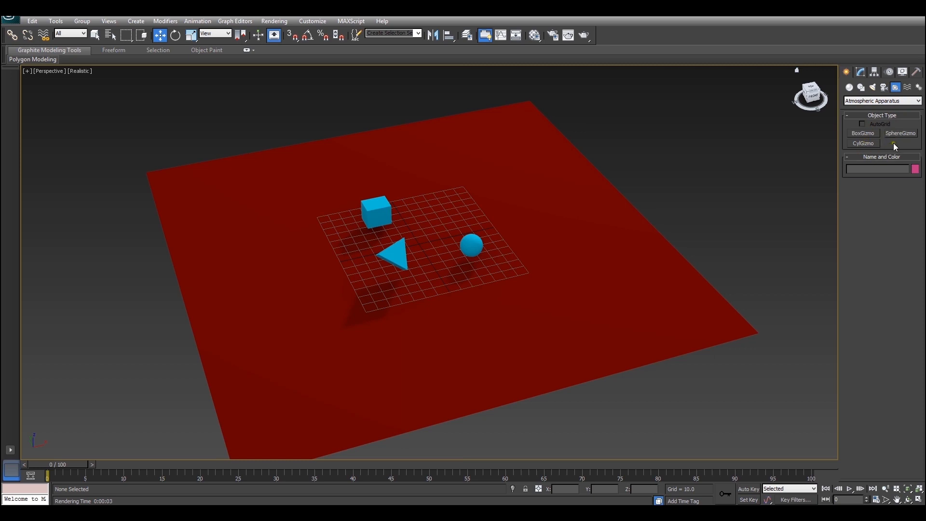
pyautogui.moveTo(874, 140)
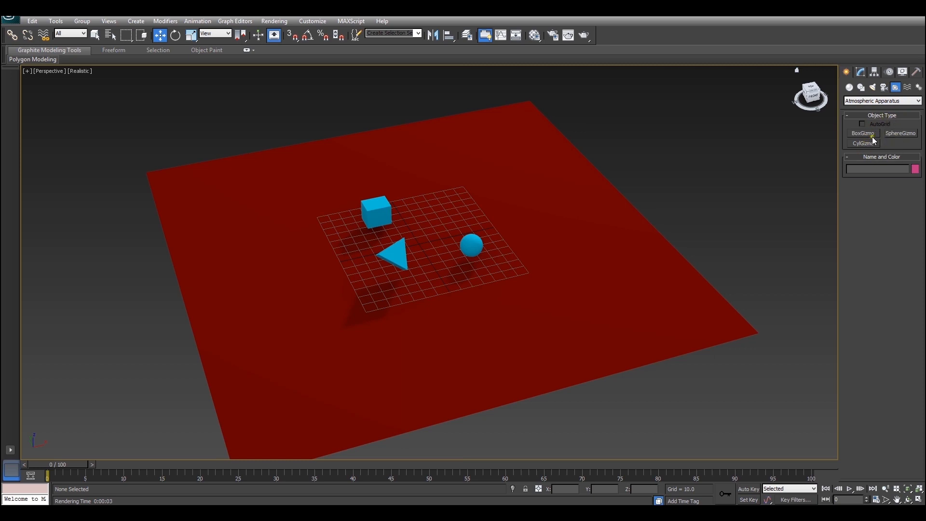
pyautogui.click(863, 133)
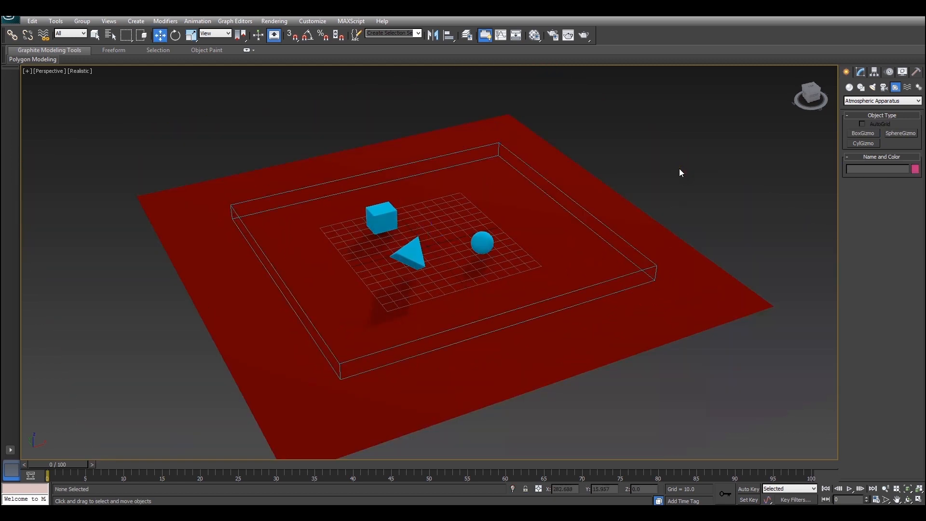
# - Add Volume Fog as an Atmosphere effect in the Environment settings
pyautogui.click(274, 21)
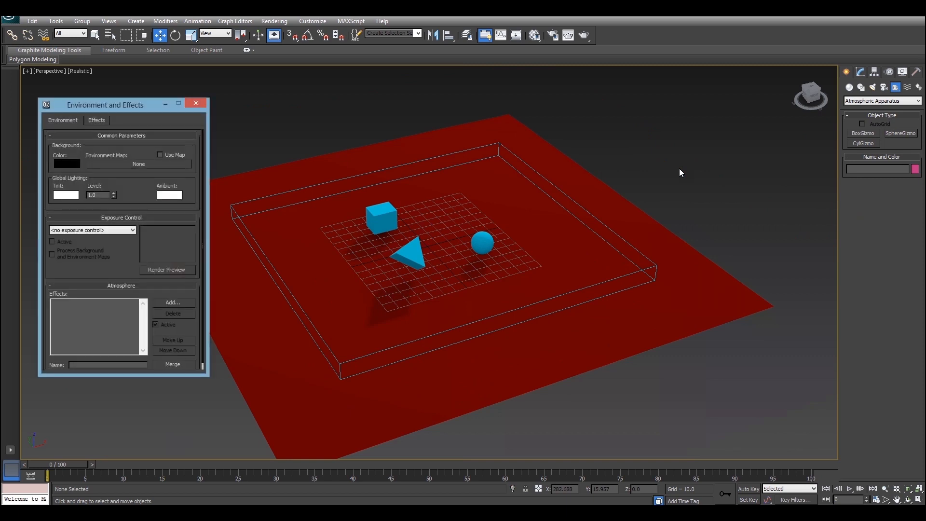
pyautogui.moveTo(233, 131)
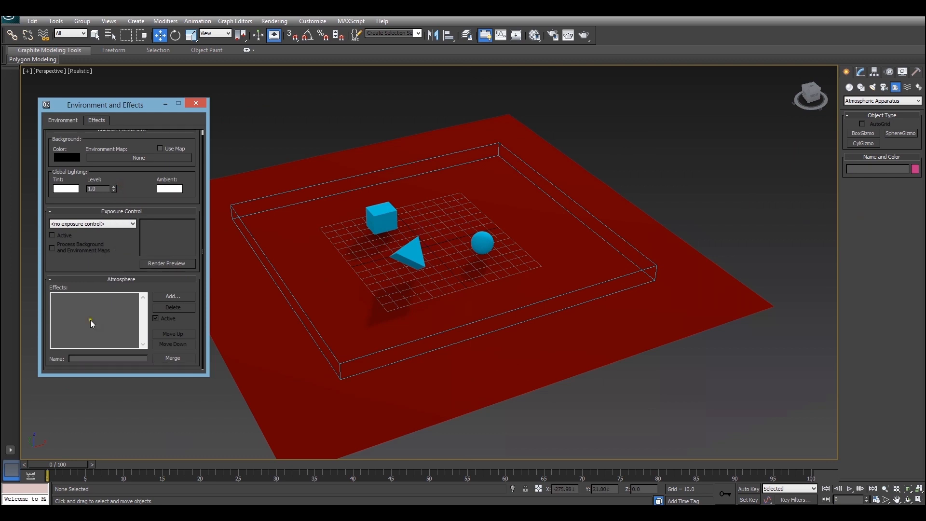
pyautogui.moveTo(183, 296)
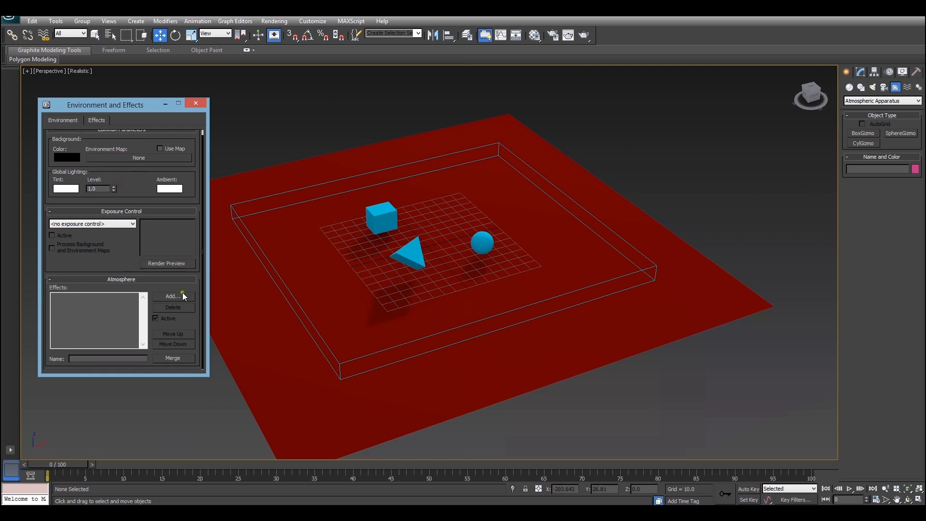
pyautogui.click(171, 296)
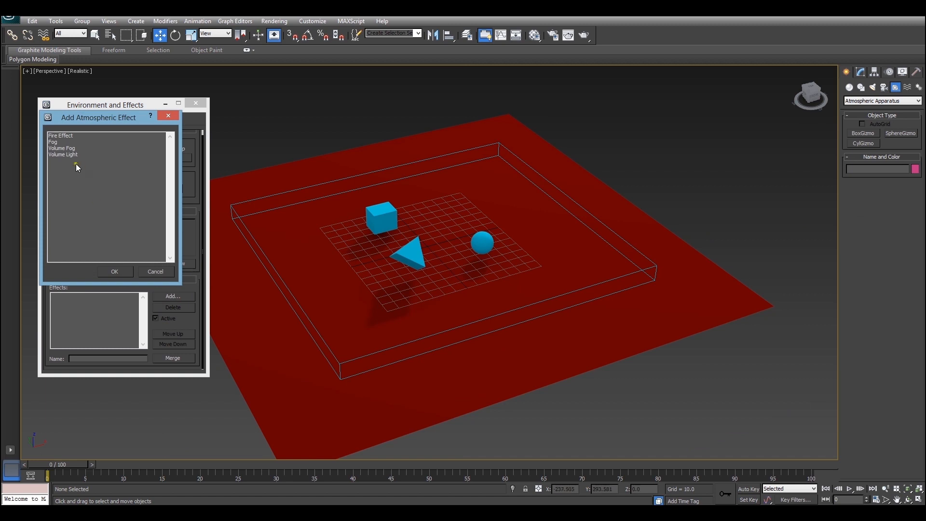
pyautogui.click(115, 271)
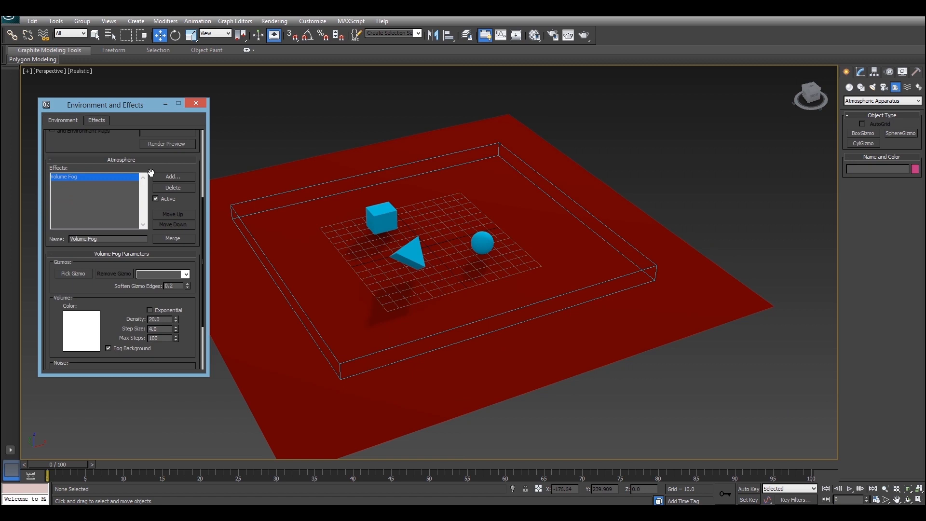
# - Put the Volume Fog into Pick Gizmo mode to link the BoxGizmo
pyautogui.click(73, 274)
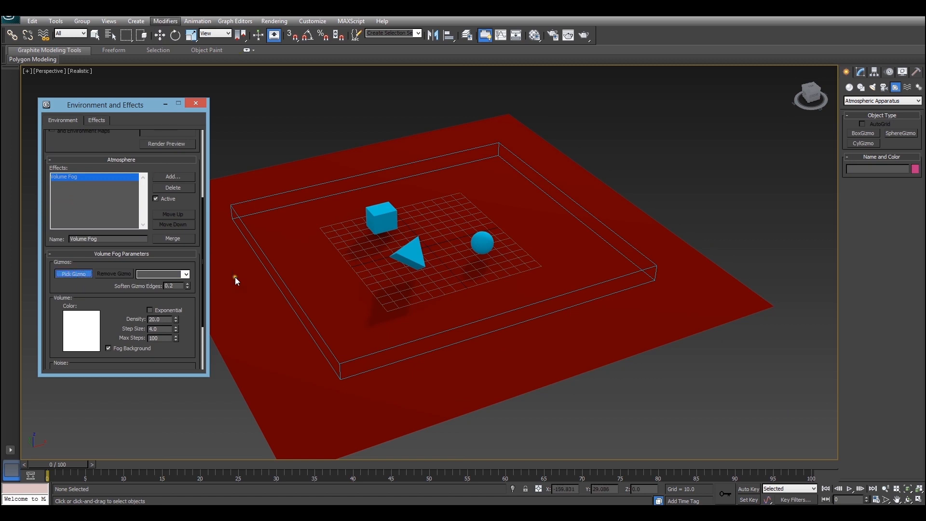
pyautogui.moveTo(281, 195)
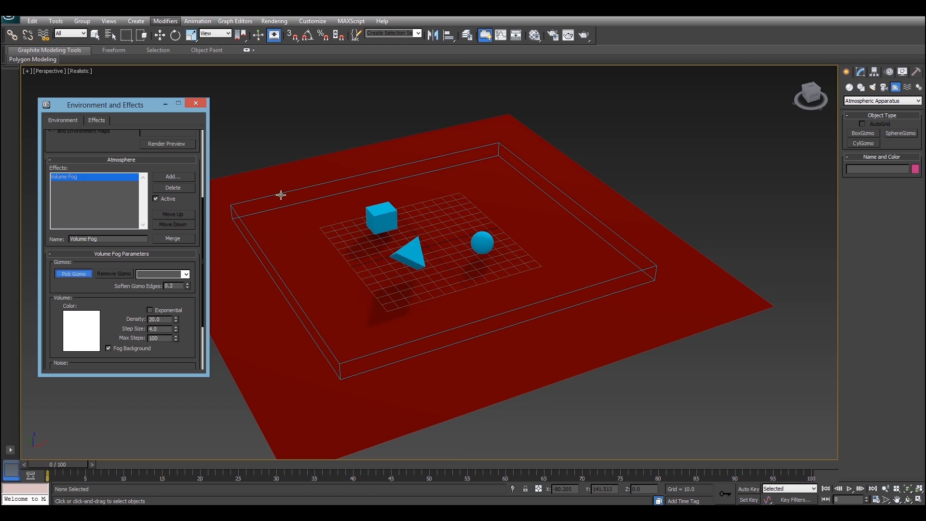
pyautogui.moveTo(282, 194)
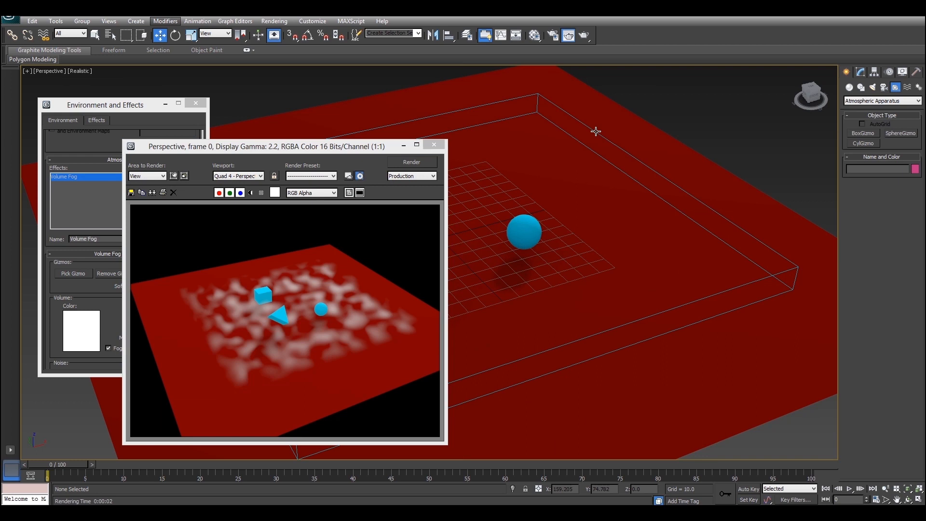
pyautogui.moveTo(592, 69)
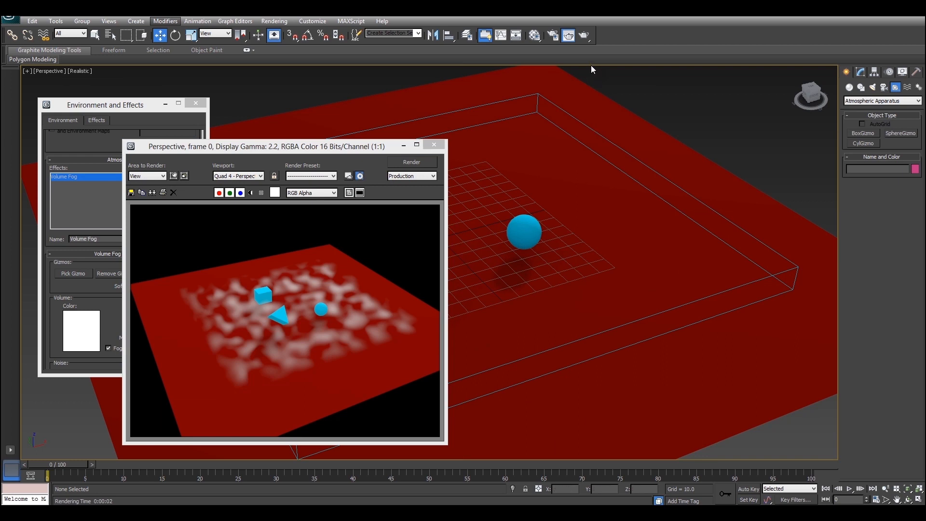
pyautogui.moveTo(452, 113)
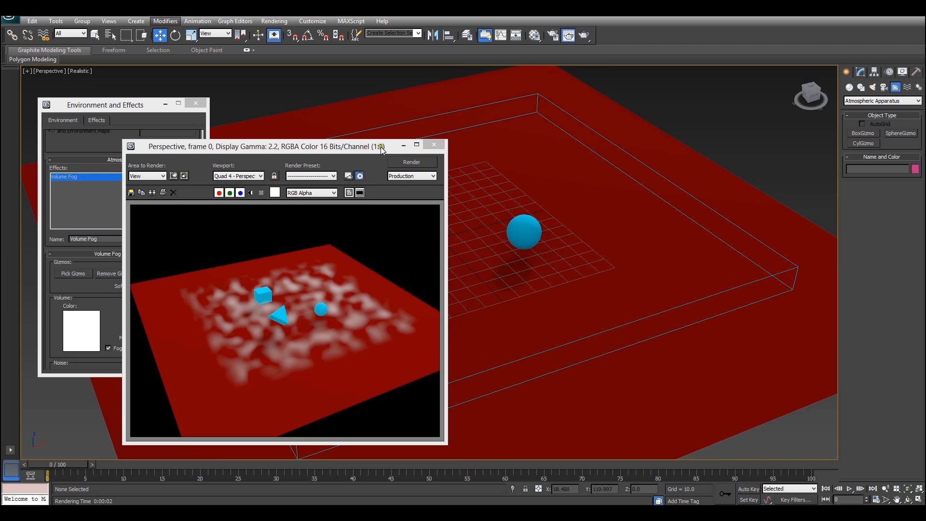
# - Switch the fog noise type to Turbulence and render the scene
pyautogui.click(435, 145)
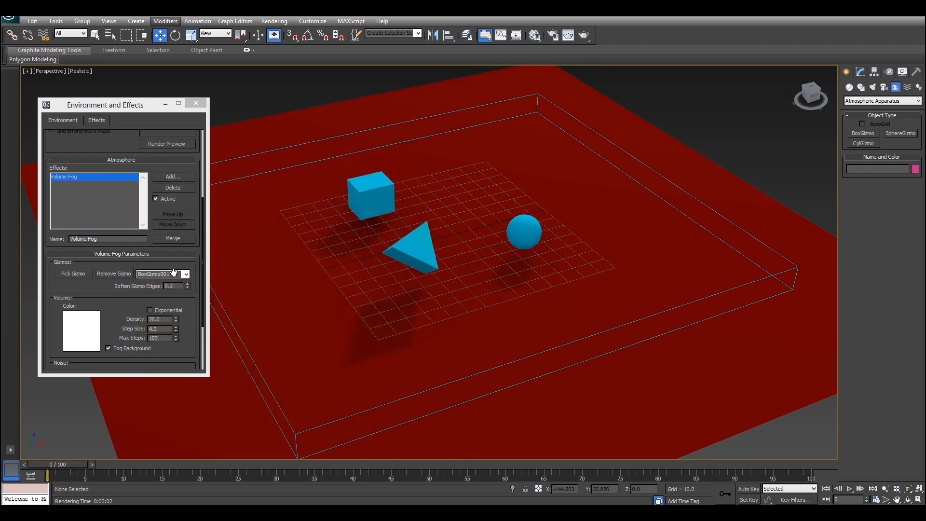
pyautogui.scroll(-3)
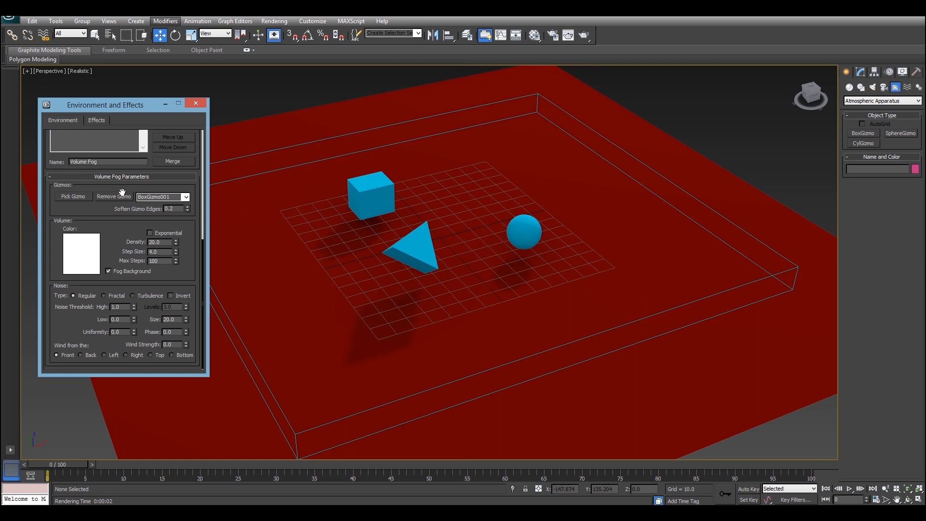
pyautogui.moveTo(140, 299)
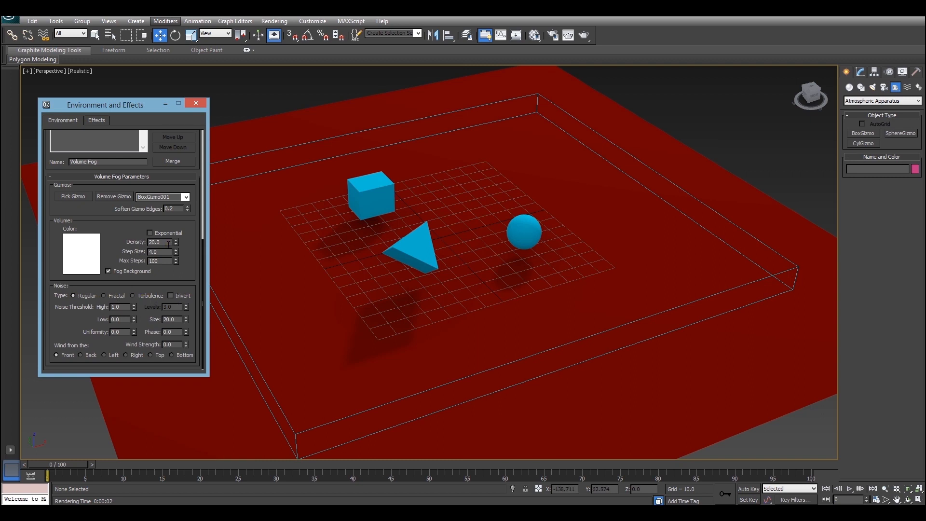
pyautogui.click(132, 295)
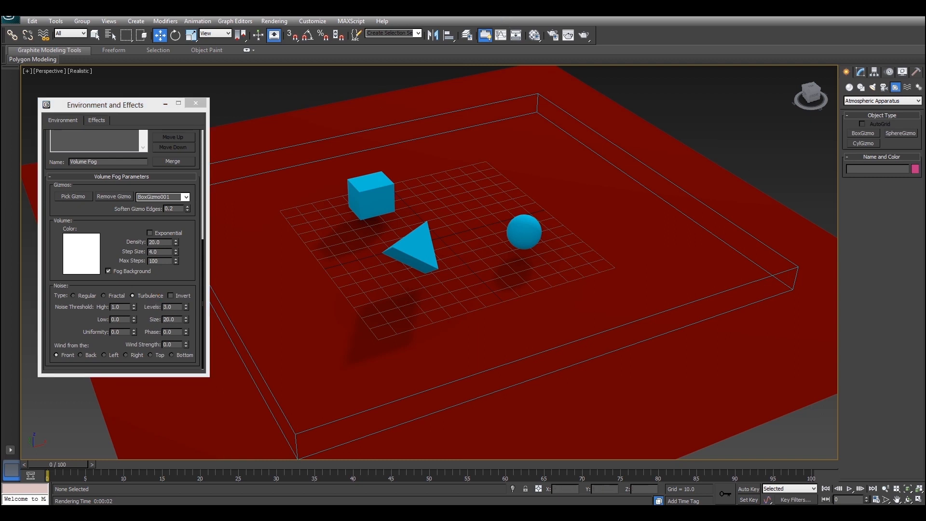
pyautogui.click(485, 36)
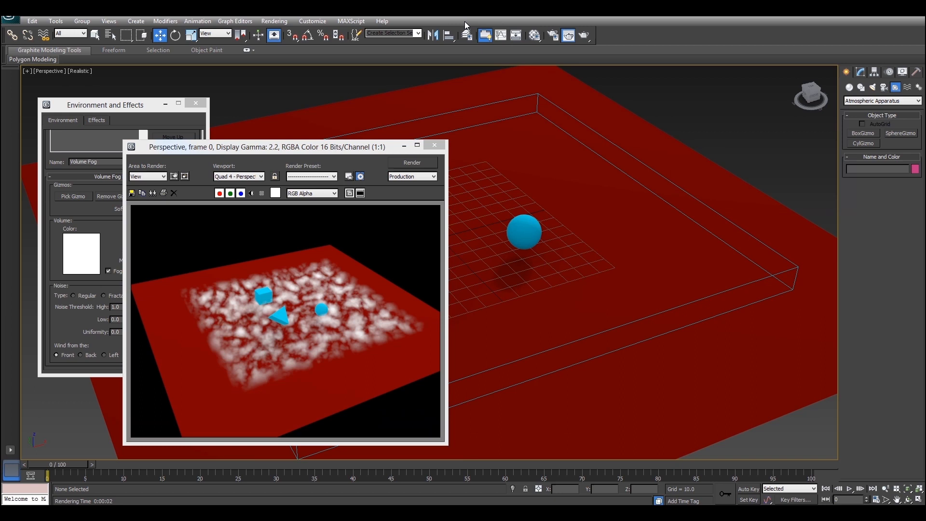
pyautogui.moveTo(371, 187)
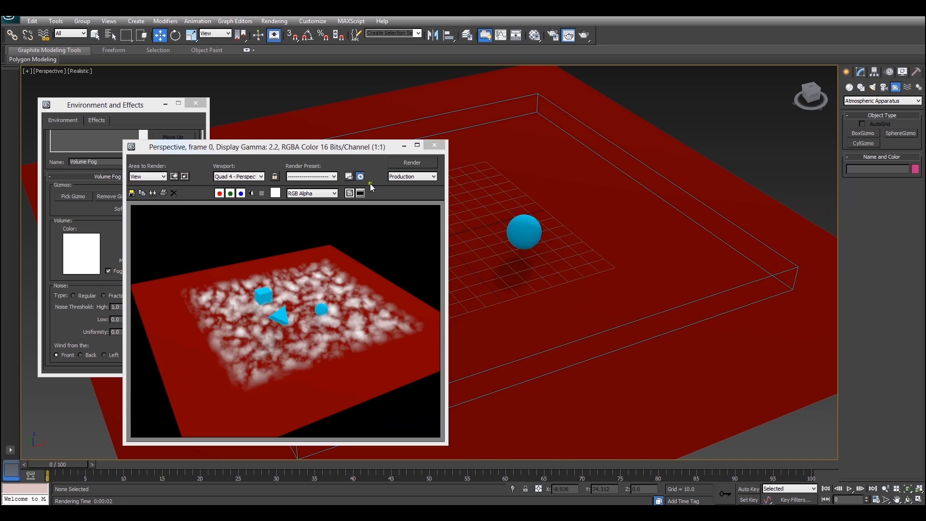
# - Use Fractal noise with fog density 80 and re-render
pyautogui.click(434, 145)
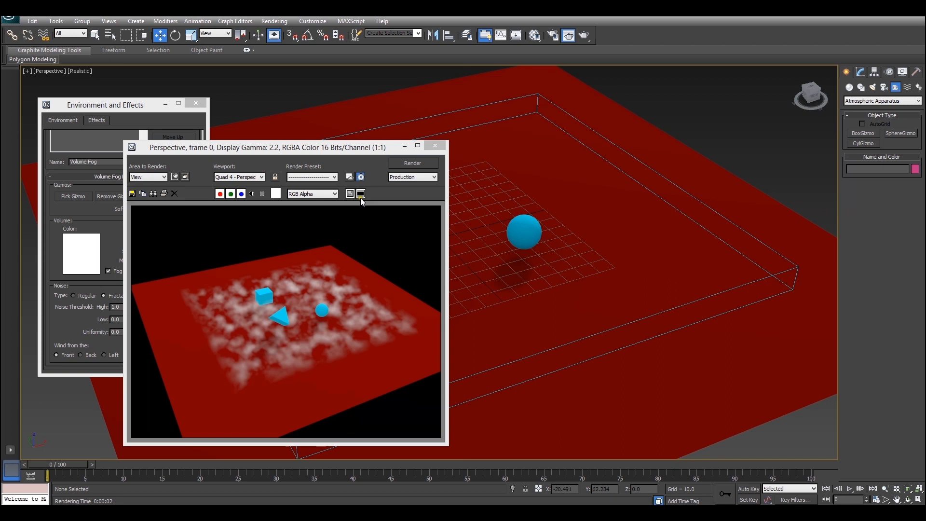
pyautogui.click(436, 146)
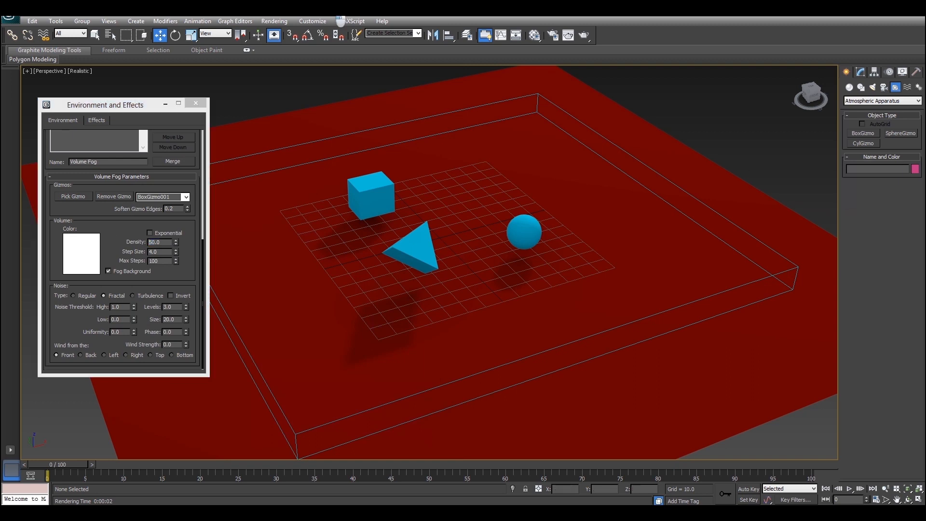
pyautogui.click(273, 34)
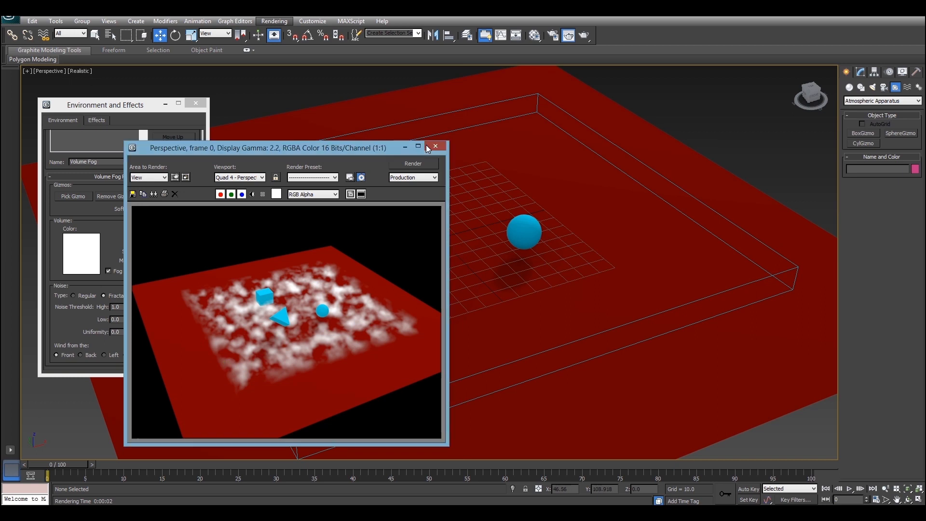
# - Close the Rendered Frame Window before setting noise uniformity to 0.95
pyautogui.click(435, 146)
pyautogui.write('0.95')
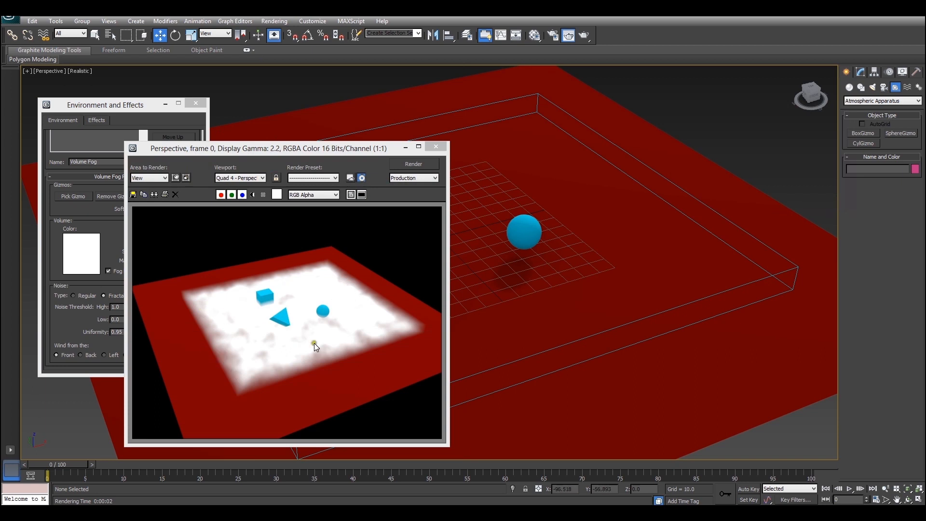
pyautogui.moveTo(219, 362)
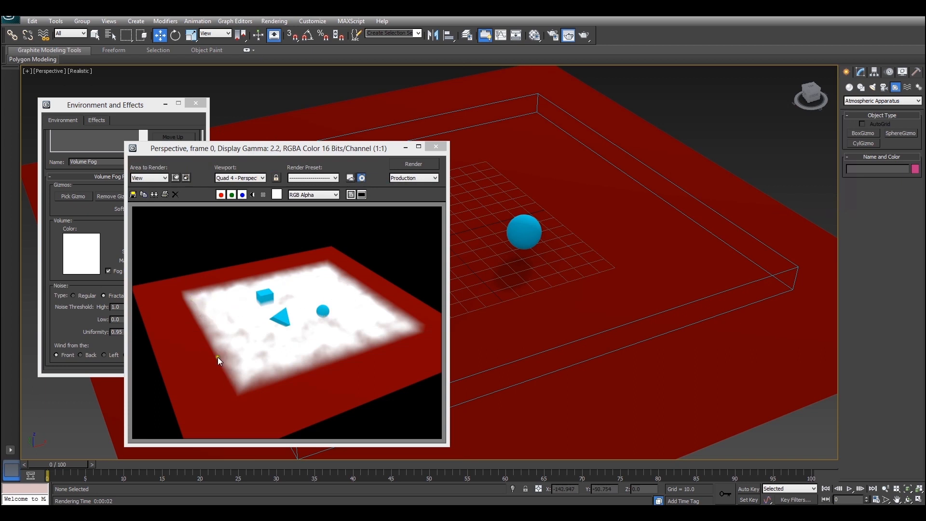
pyautogui.moveTo(172, 305)
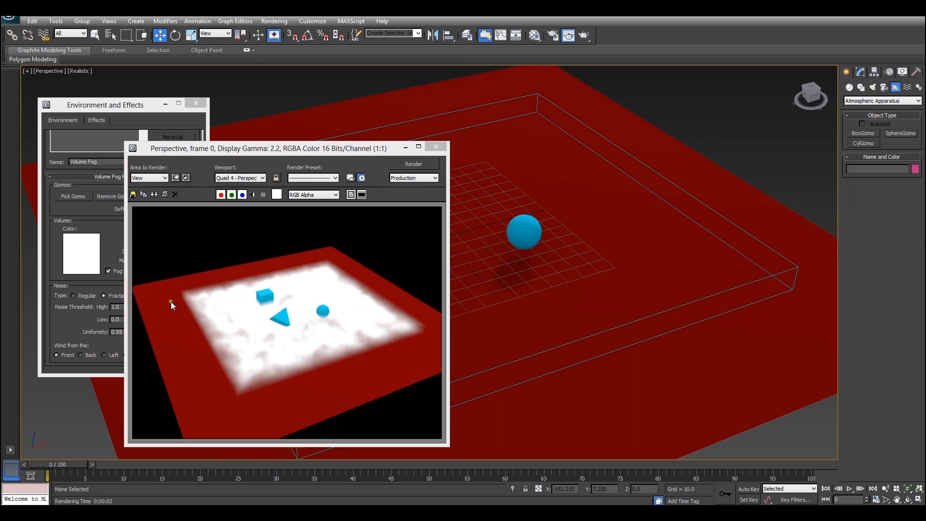
# - Lower fog density to 10, tint it light grey, and render the Perspective view
pyautogui.click(436, 146)
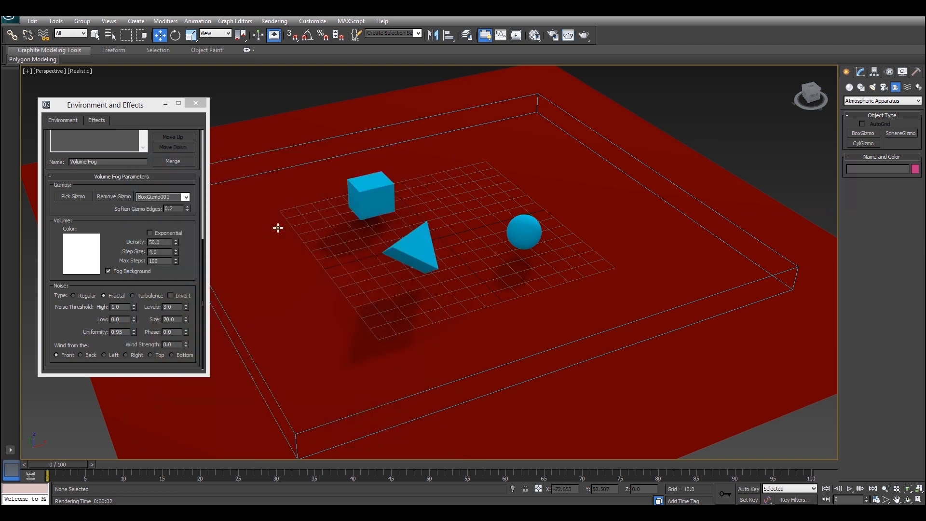
pyautogui.tripleClick(158, 243)
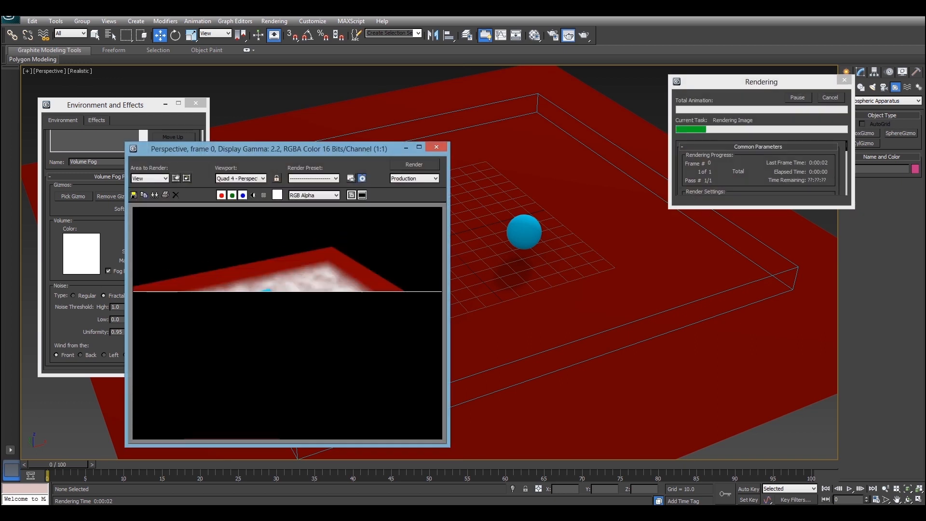
pyautogui.click(413, 164)
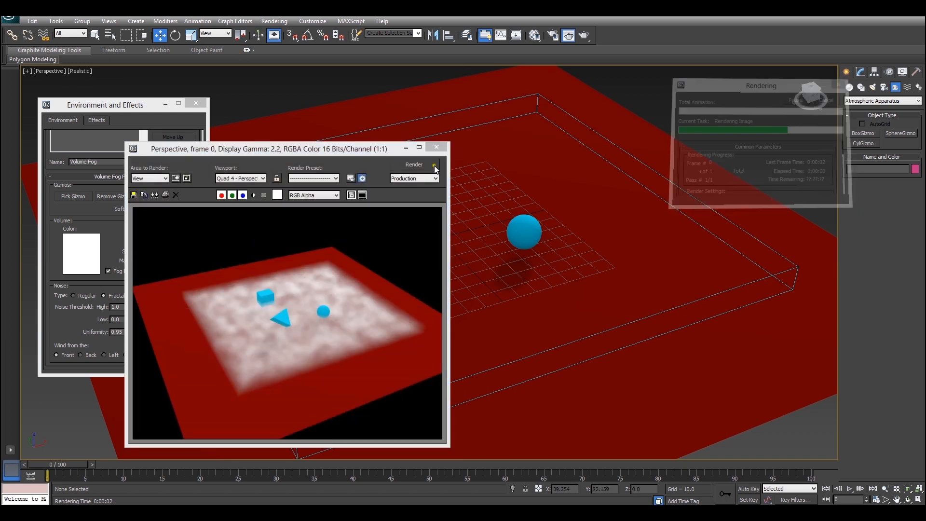
pyautogui.click(437, 148)
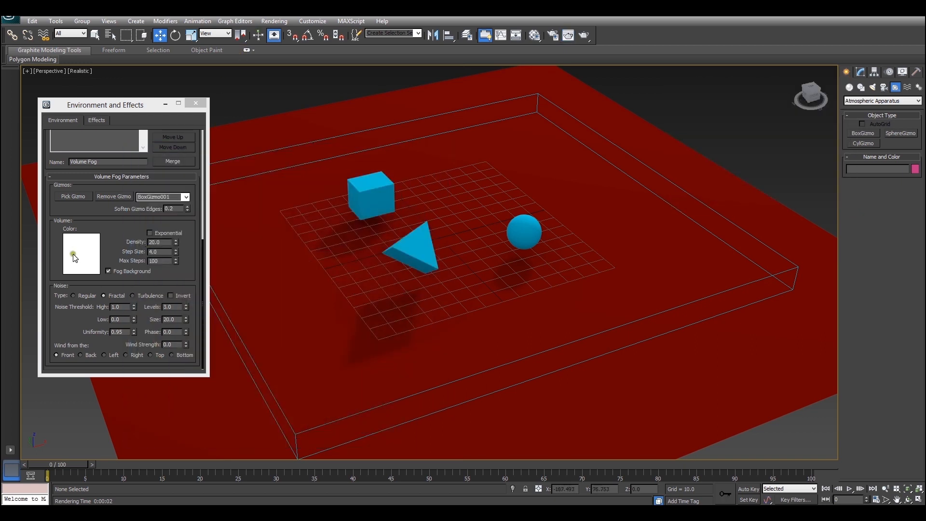
pyautogui.click(82, 254)
pyautogui.write('10')
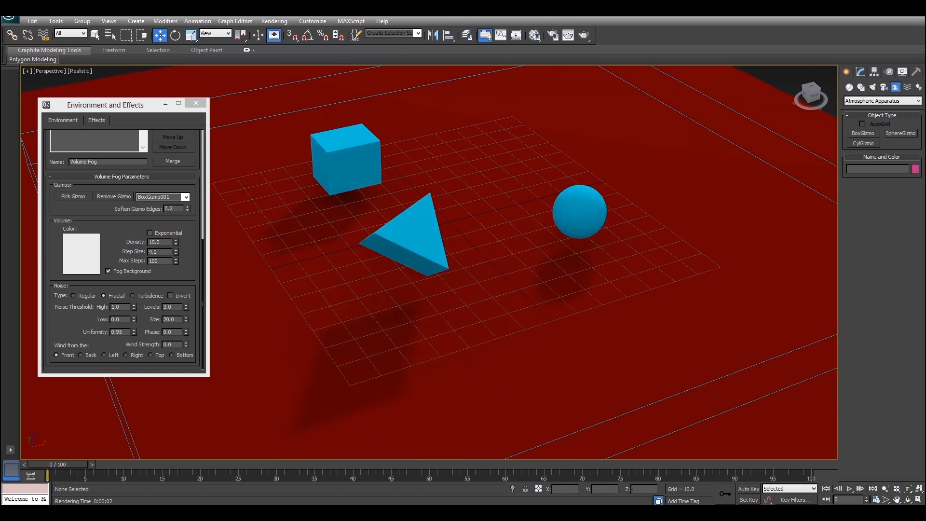
pyautogui.click(274, 34)
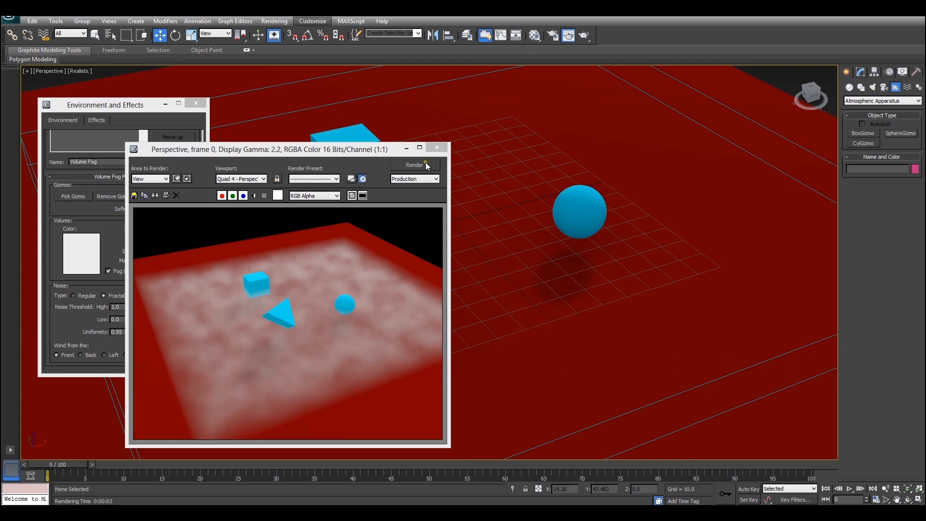
# - Dismiss the thin-mist render before enlarging the fog's noise size
pyautogui.click(437, 148)
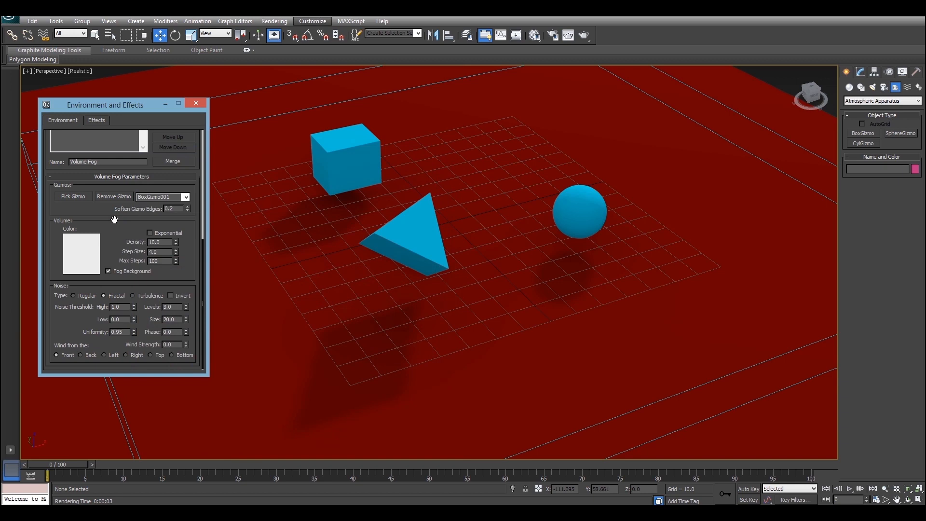
pyautogui.moveTo(154, 363)
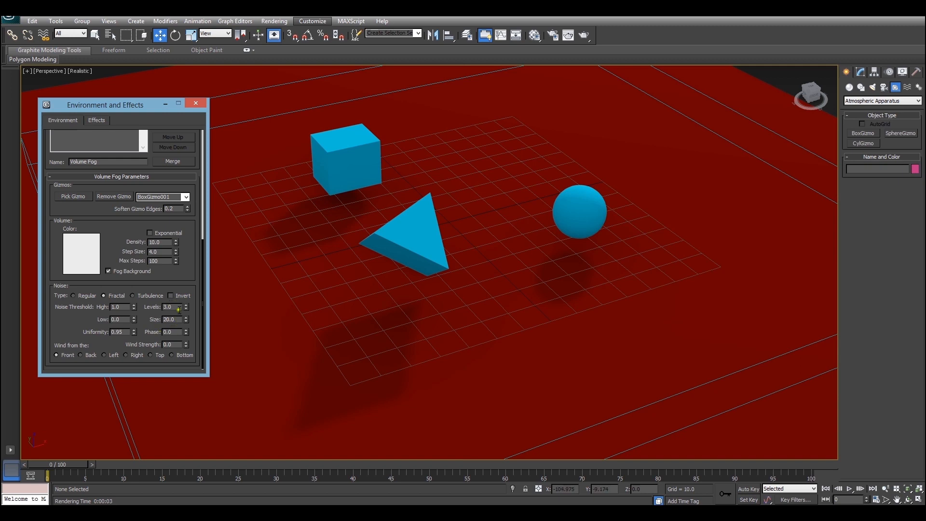
pyautogui.moveTo(113, 329)
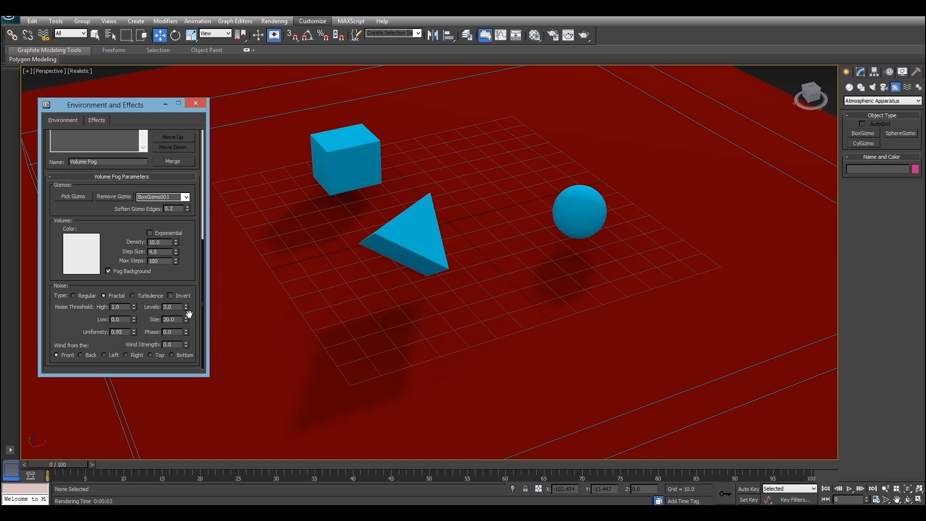
pyautogui.moveTo(198, 304)
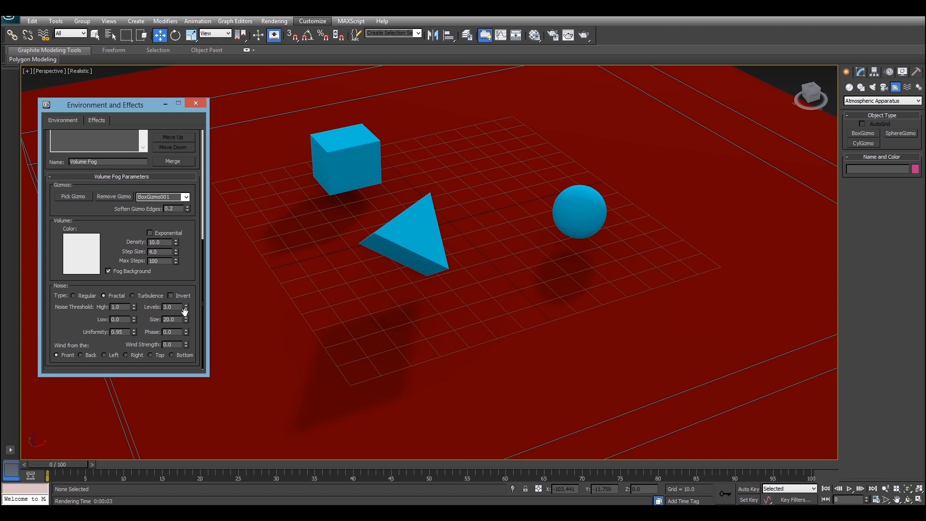
pyautogui.moveTo(174, 326)
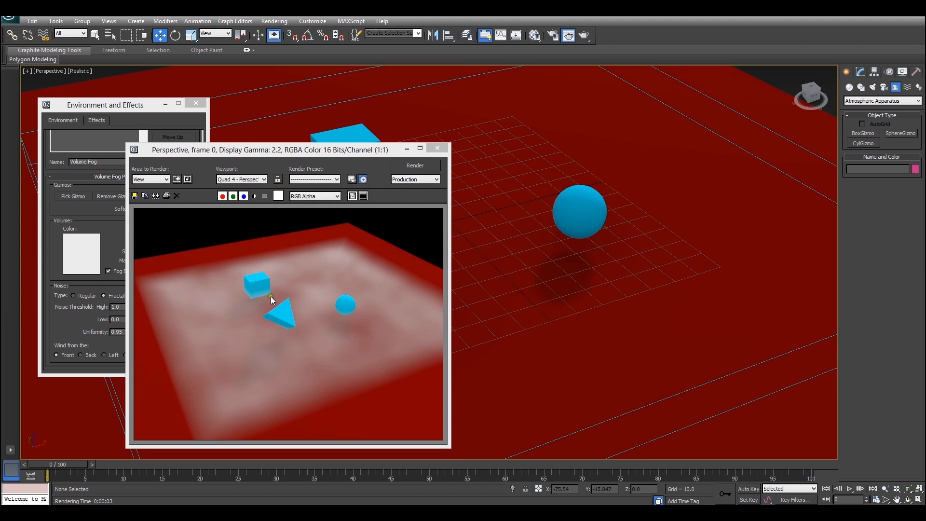
pyautogui.moveTo(276, 322)
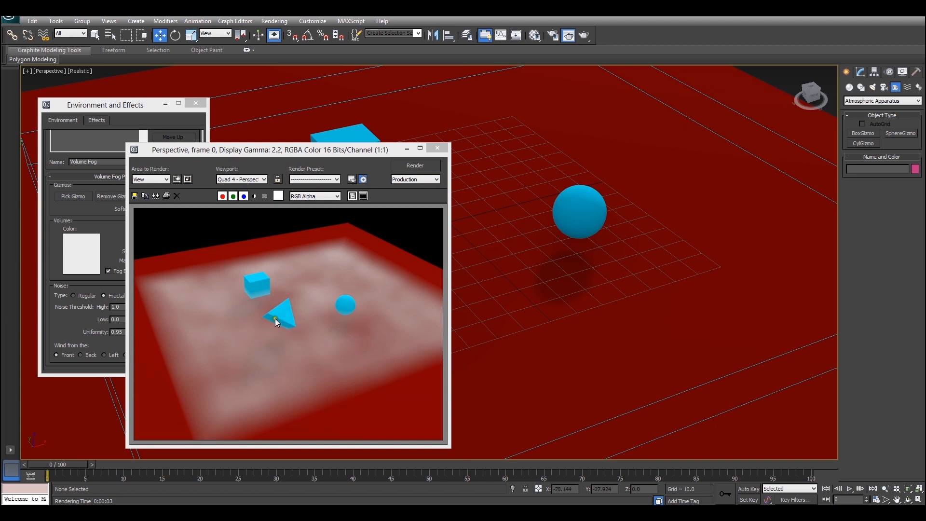
pyautogui.moveTo(285, 295)
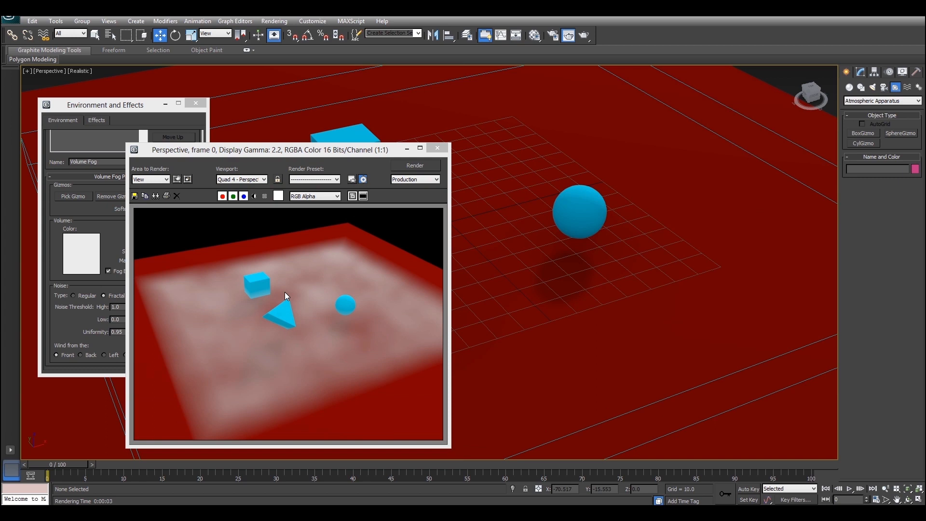
pyautogui.click(436, 148)
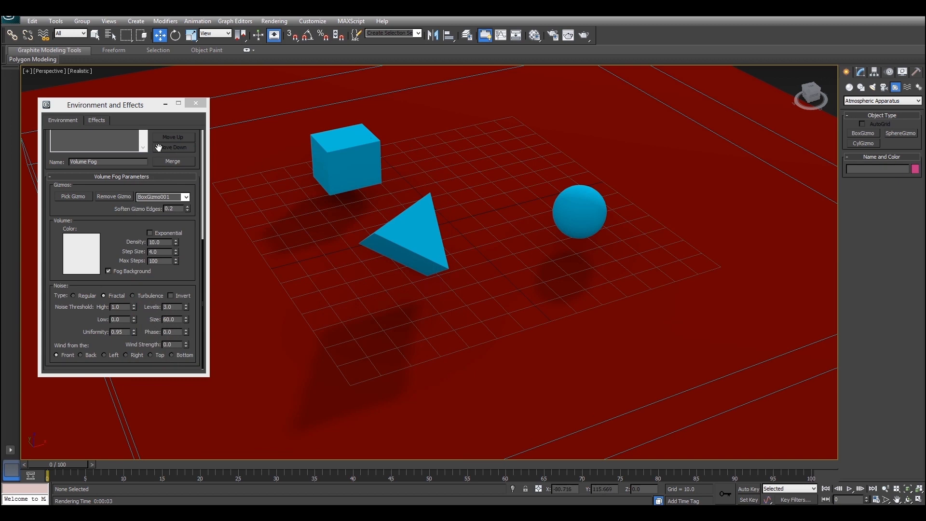
pyautogui.moveTo(106, 105); pyautogui.dragTo(92, 102)
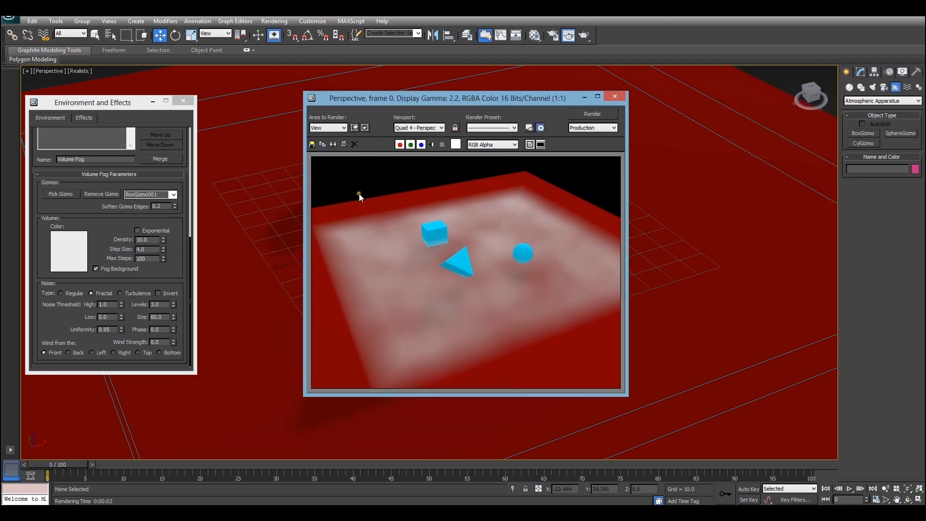
pyautogui.moveTo(321, 234)
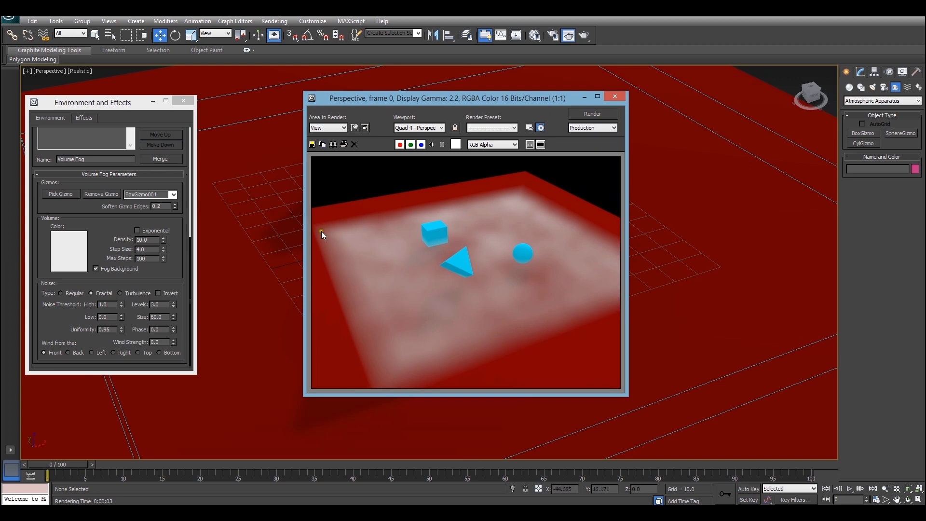
pyautogui.moveTo(379, 220)
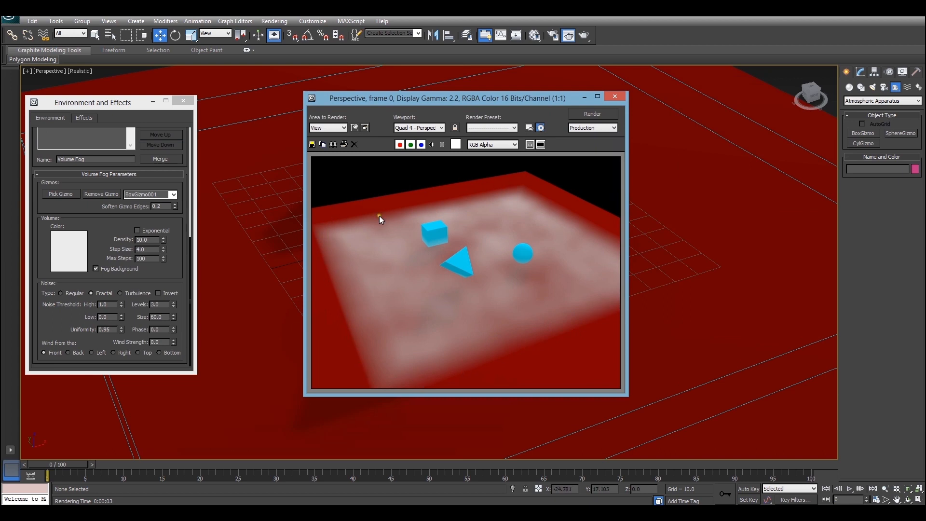
pyautogui.moveTo(535, 220)
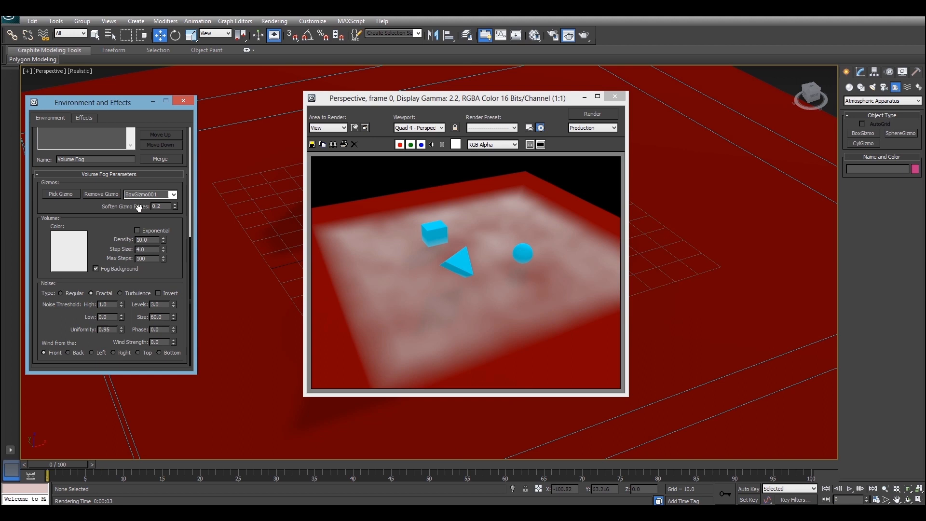
# - Set Soften Gizmo Edges to 1.0, render, and close the preview
pyautogui.tripleClick(159, 206)
pyautogui.write('0')
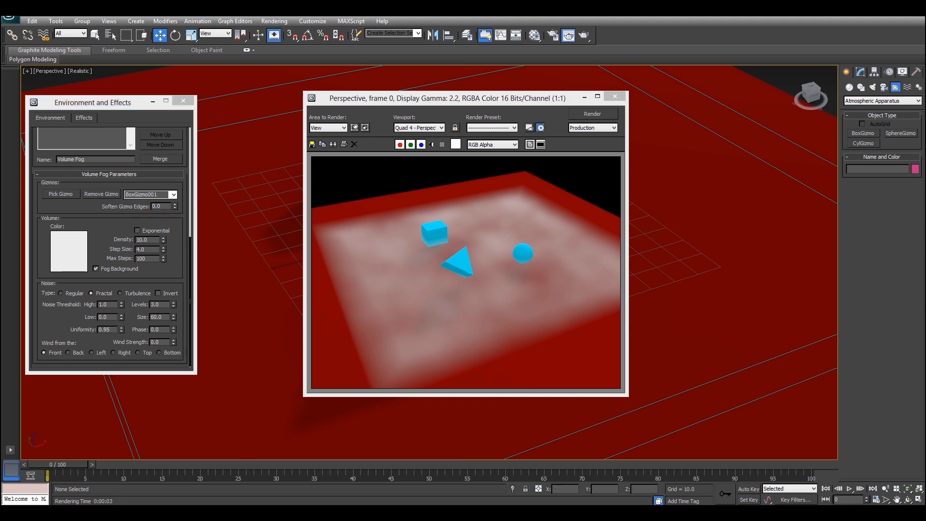
pyautogui.click(592, 113)
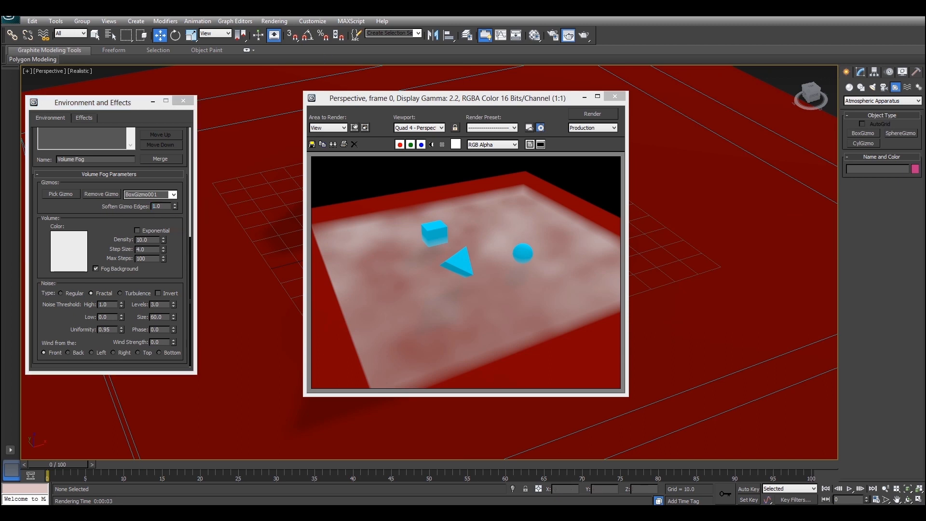
pyautogui.click(592, 113)
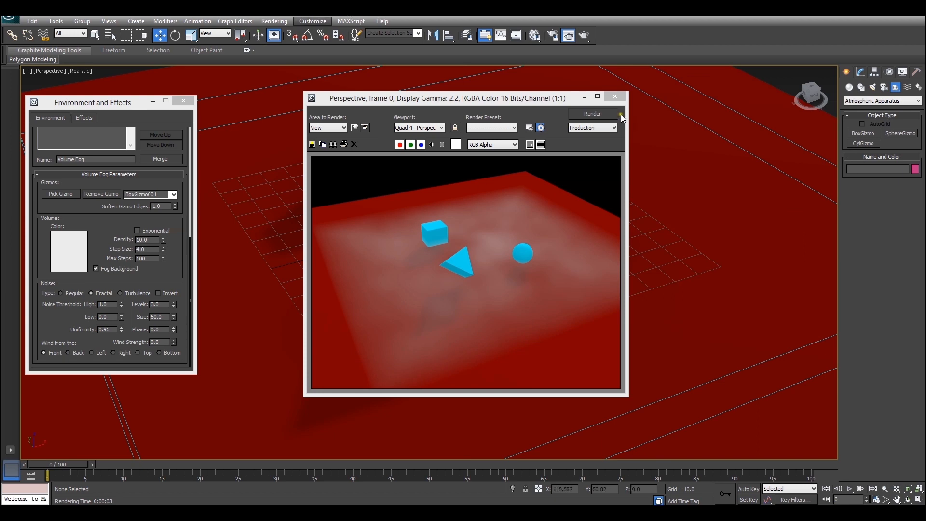
pyautogui.click(614, 97)
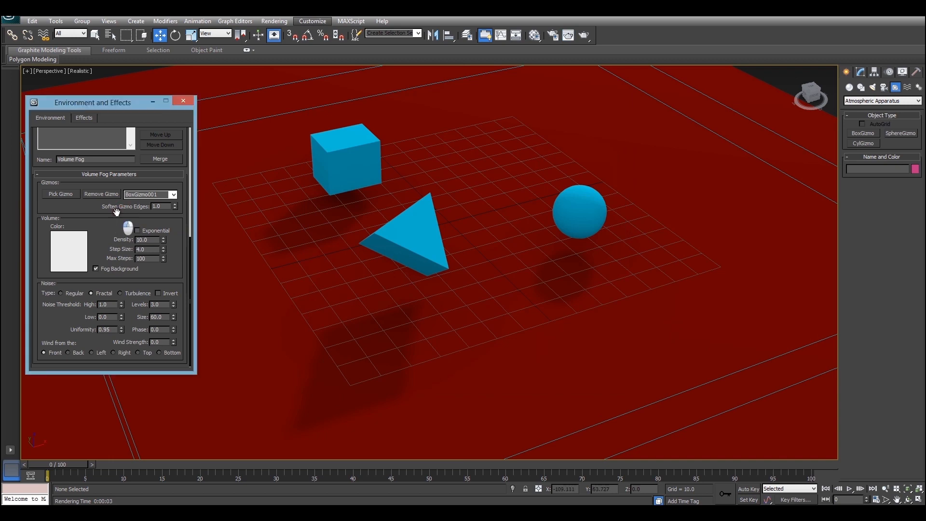